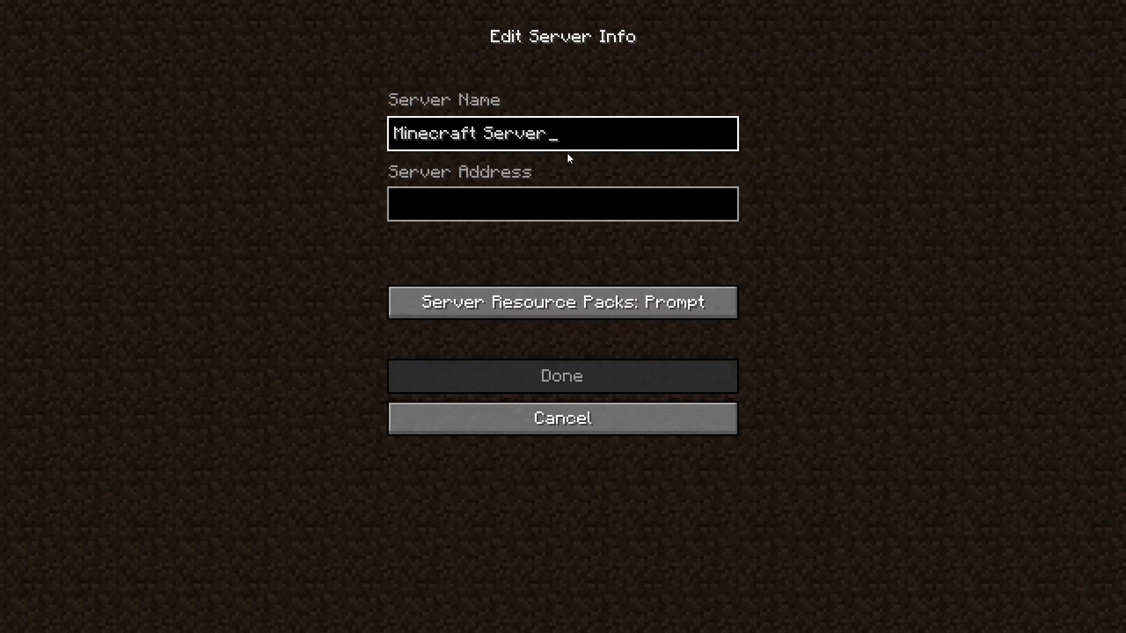
Step: Replace the default server name with '5. Best Factions Server'
{"action": "key", "text": "Backspace"}
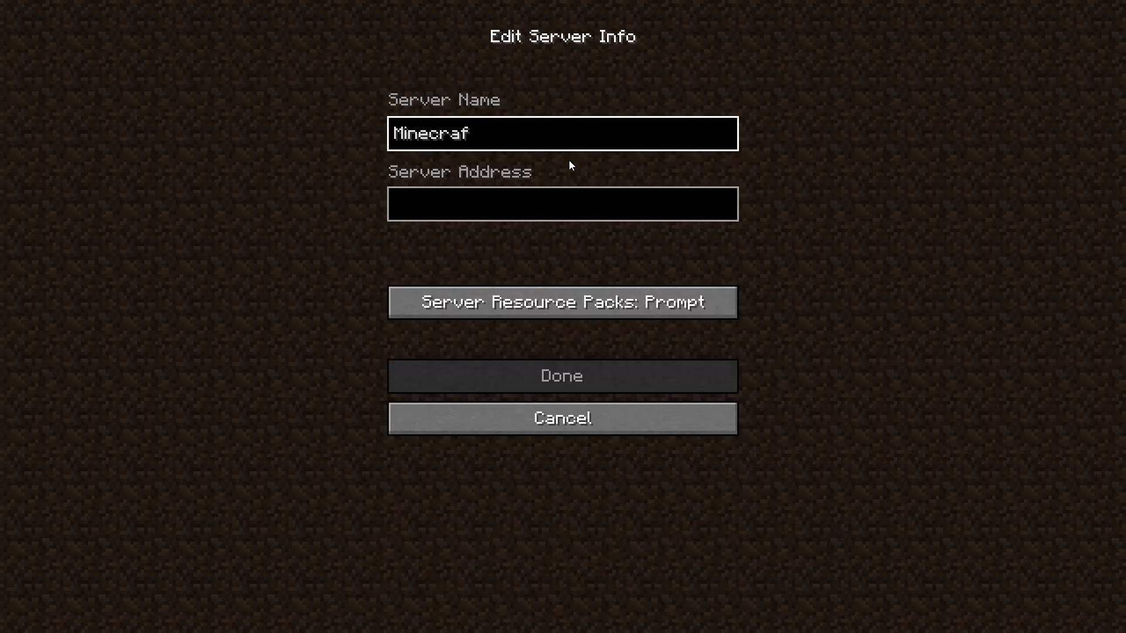
{"action": "type", "text": "5. Best F"}
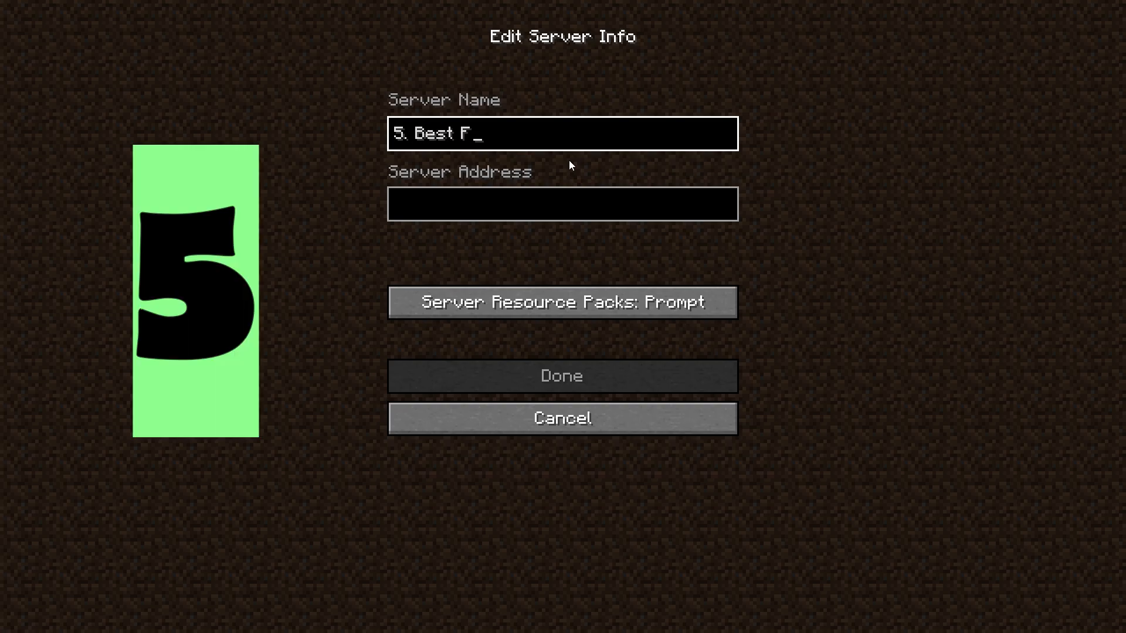
{"action": "type", "text": "actions 5"}
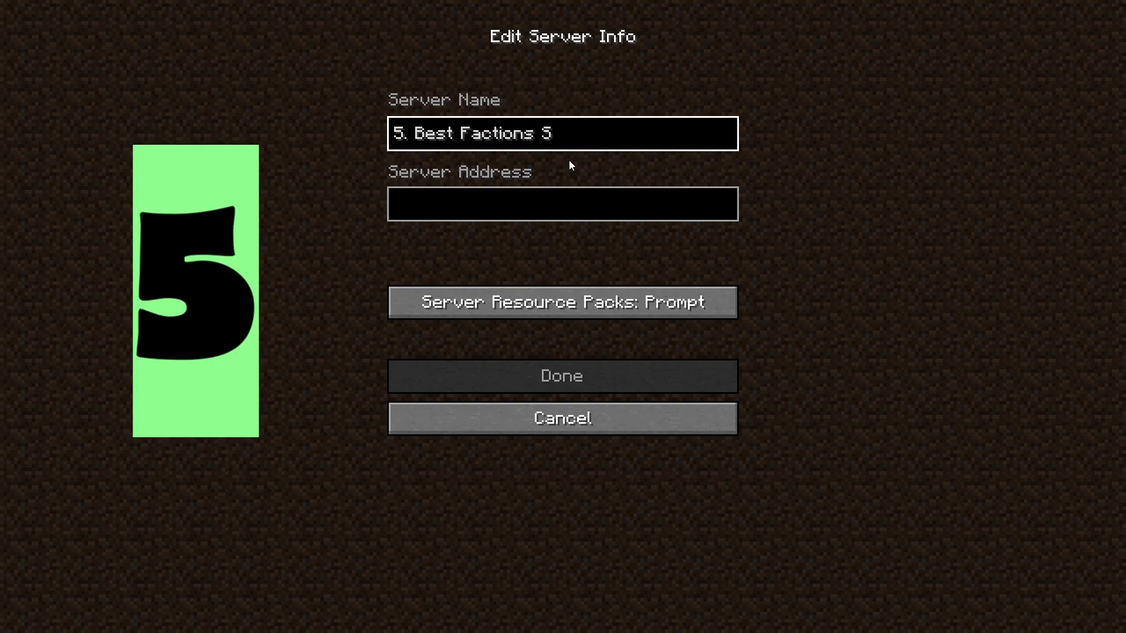
{"action": "type", "text": "erver"}
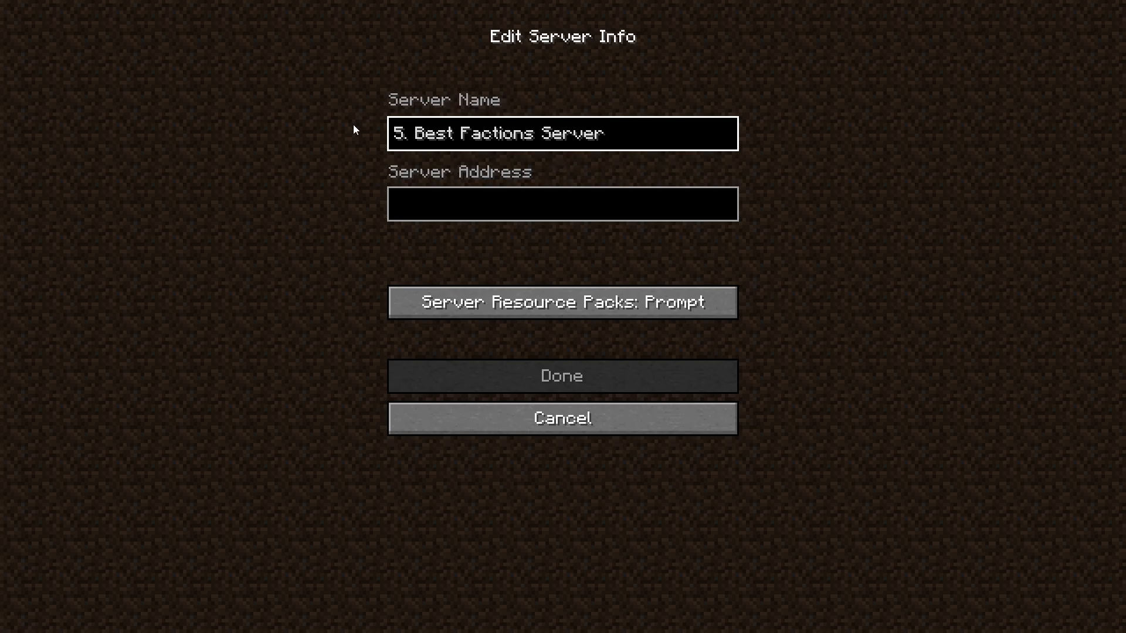
Step: Enter the server address play.jartexnetwork.com
{"action": "left_click", "coordinate": [562, 204]}
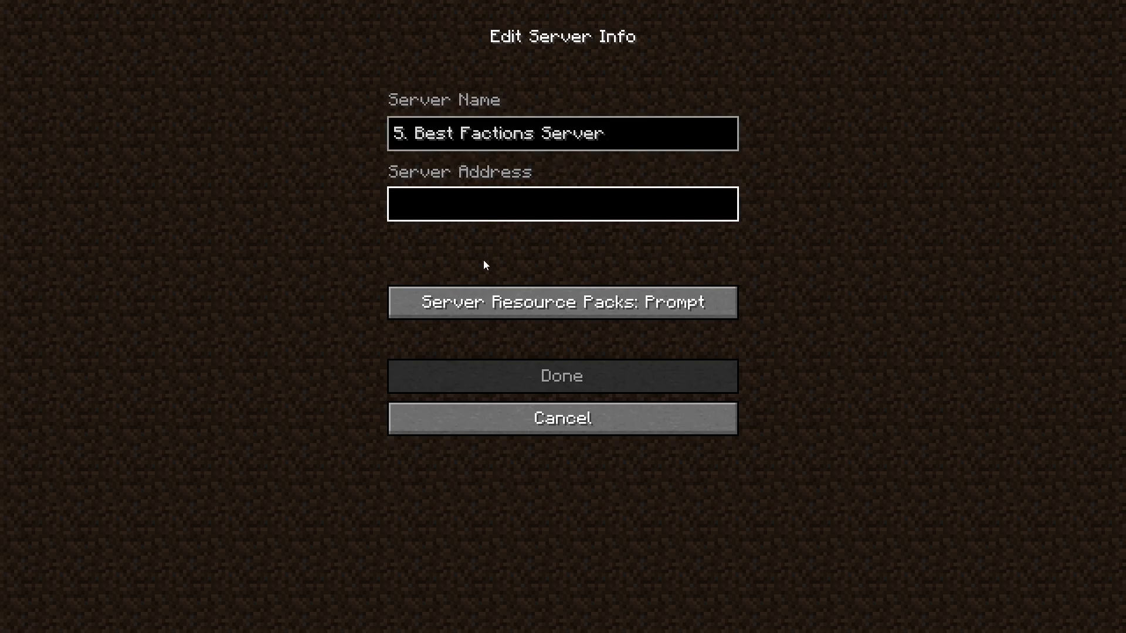
{"action": "type", "text": "play."}
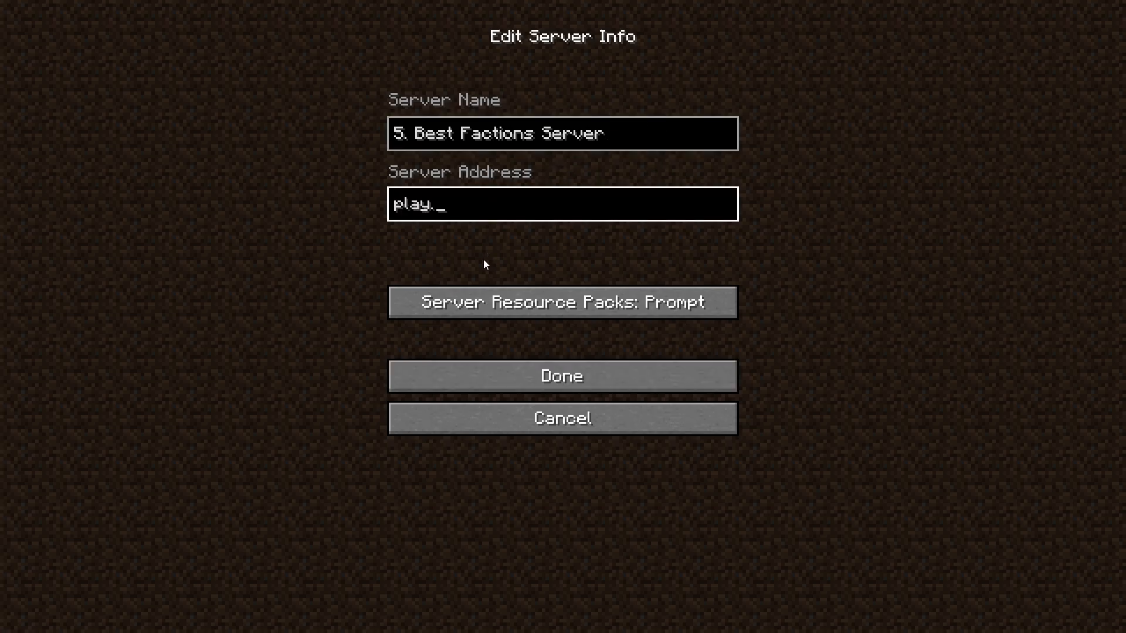
{"action": "type", "text": "jarte"}
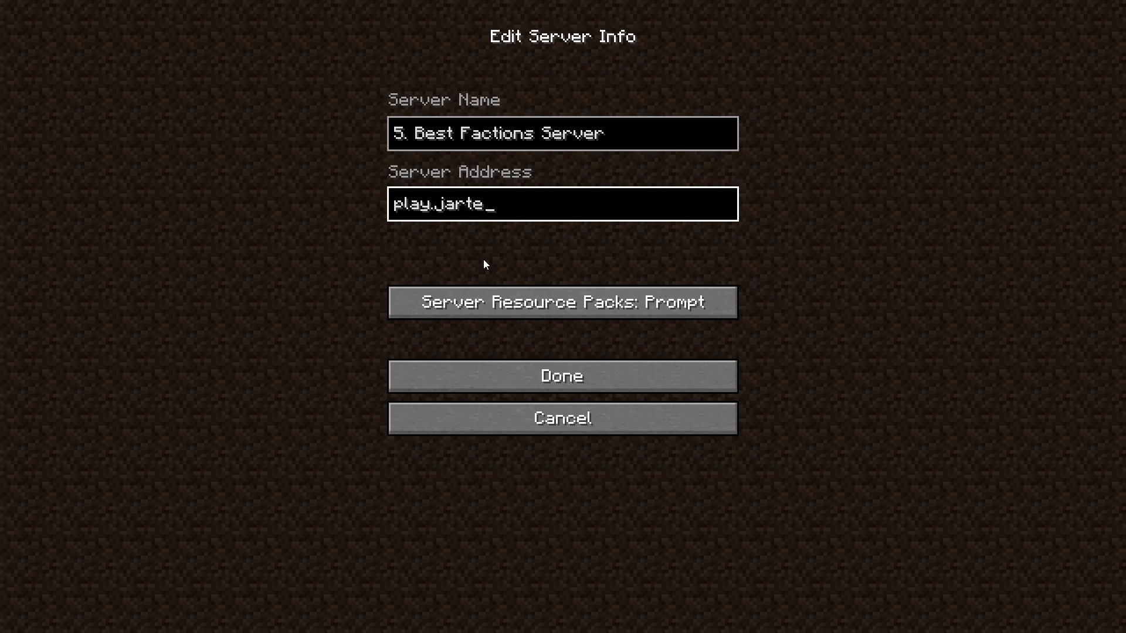
{"action": "type", "text": "xnetwork."}
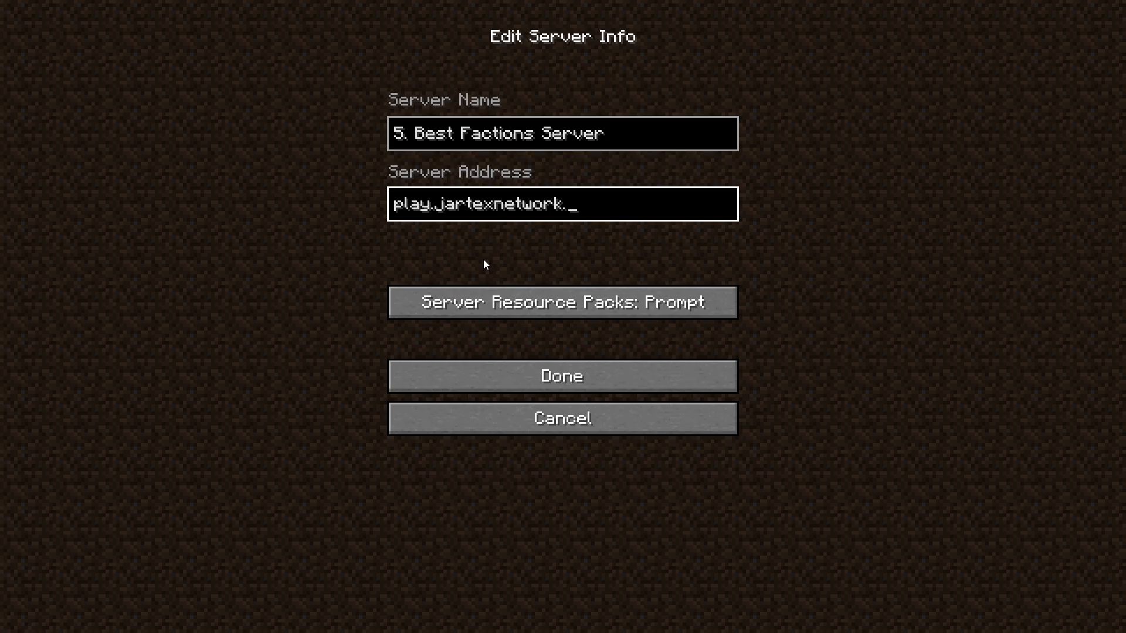
{"action": "type", "text": "com"}
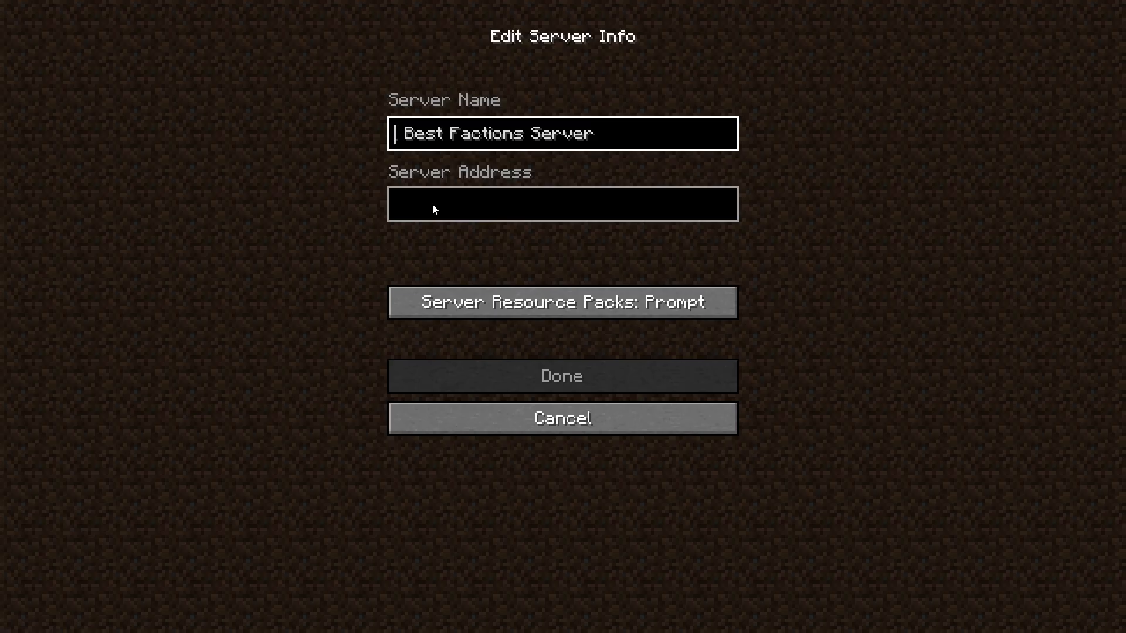
Step: Prefix the name with '4.' and enter the address play.extremecraft..
{"action": "type", "text": "4."}
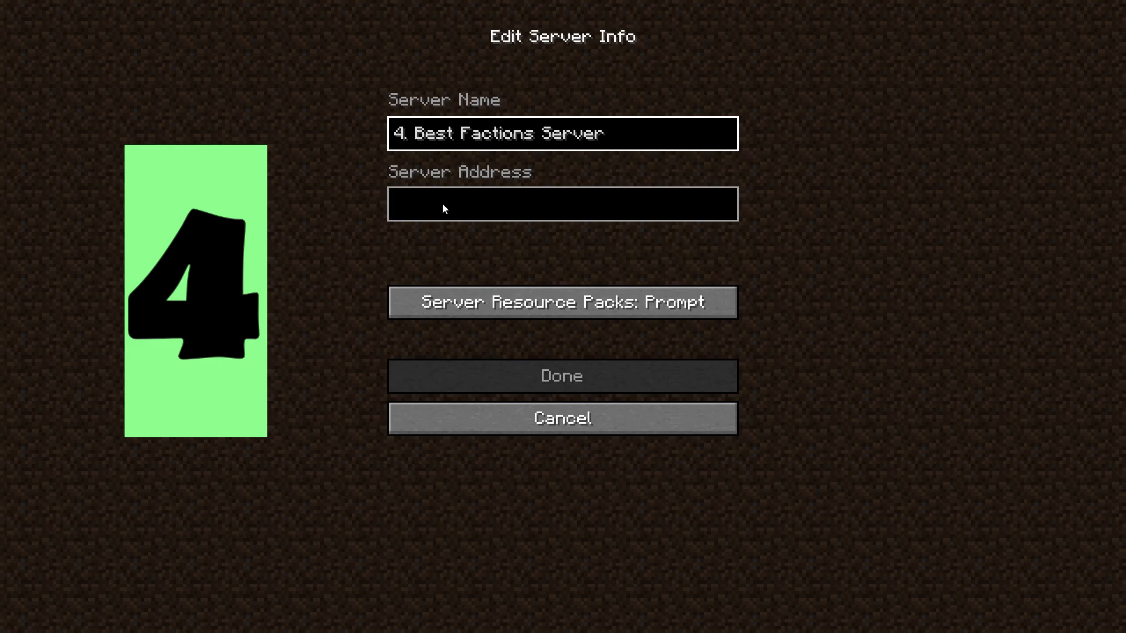
{"action": "left_click", "coordinate": [563, 204]}
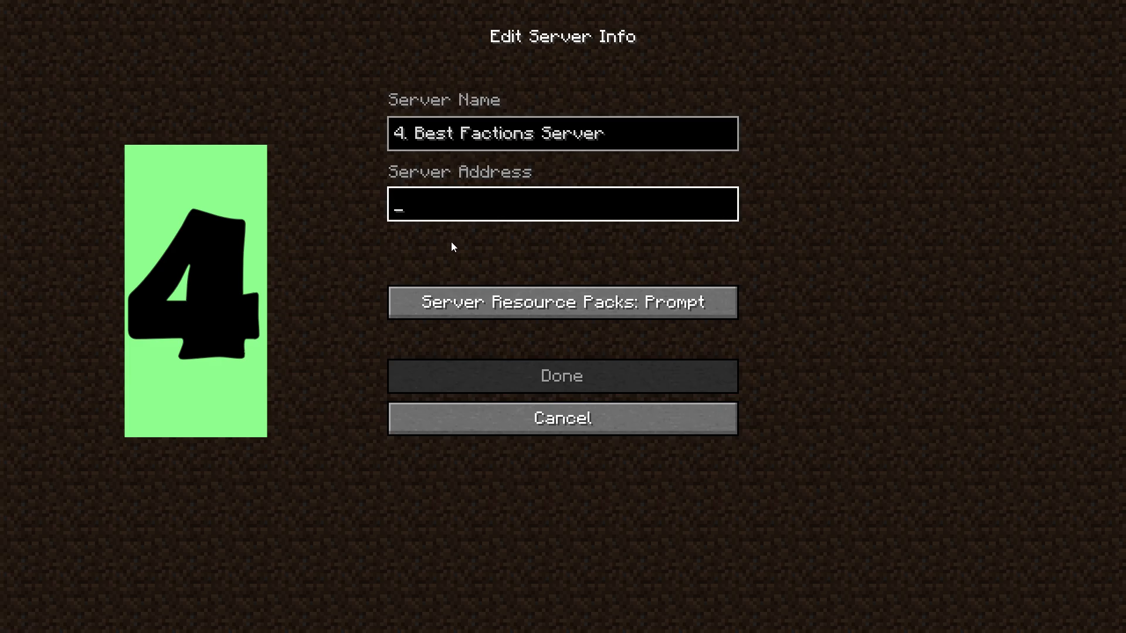
{"action": "type", "text": "play"}
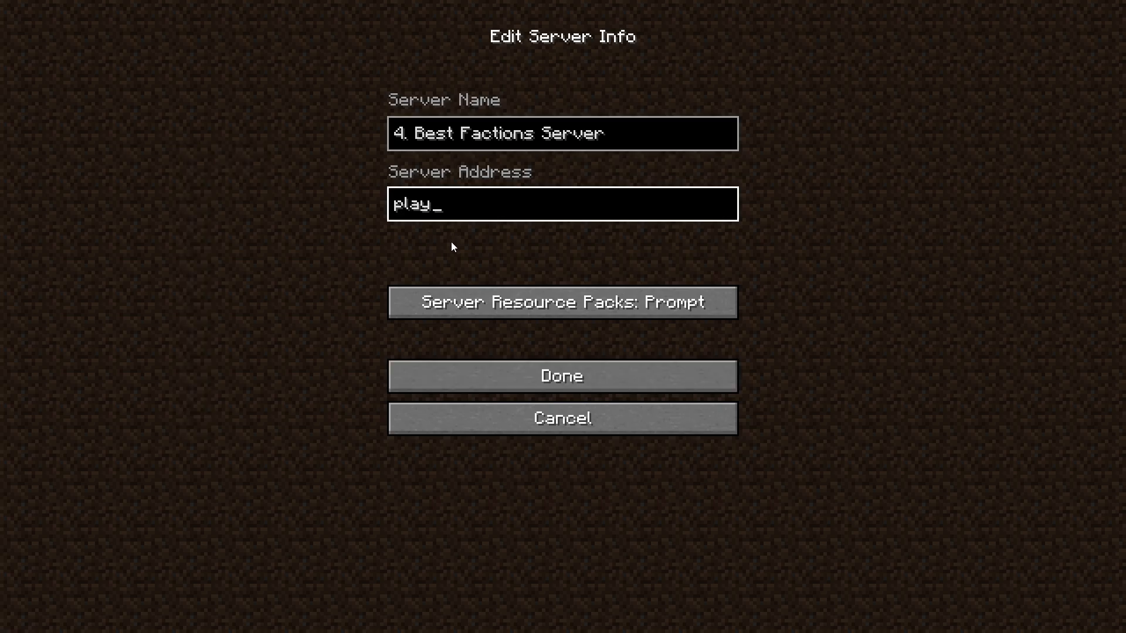
{"action": "type", "text": ".extre"}
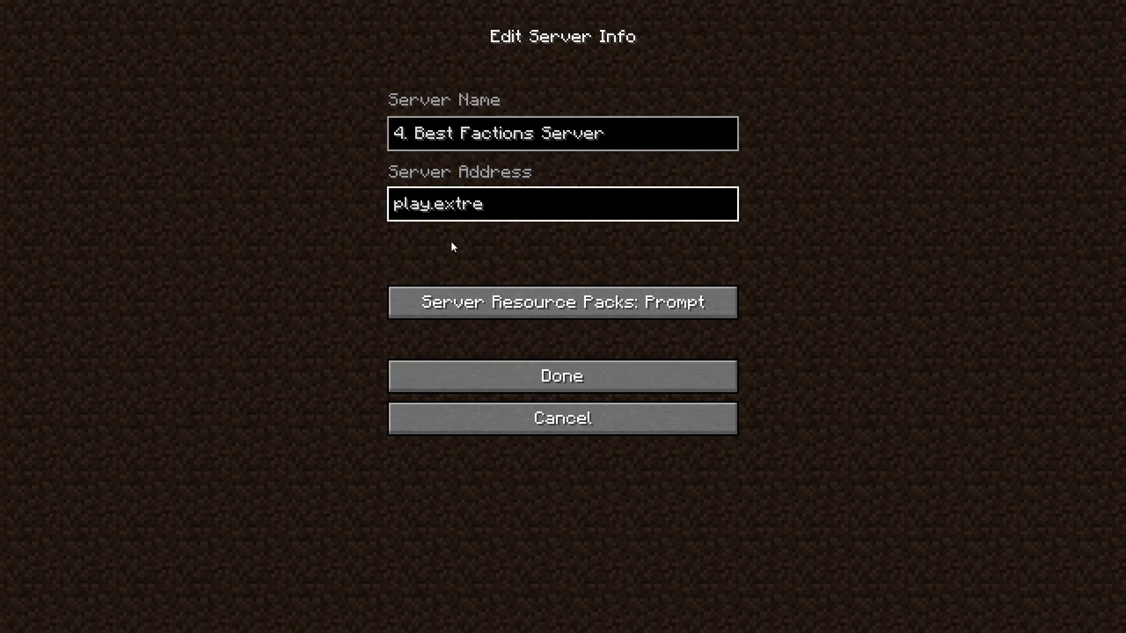
{"action": "type", "text": "me"}
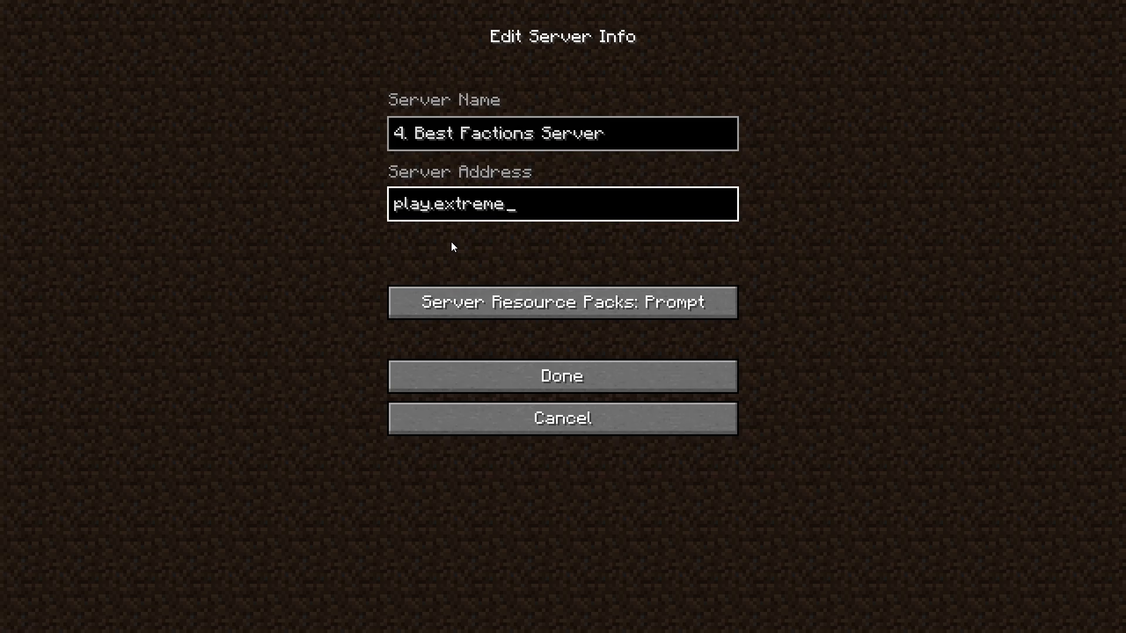
{"action": "type", "text": "craft"}
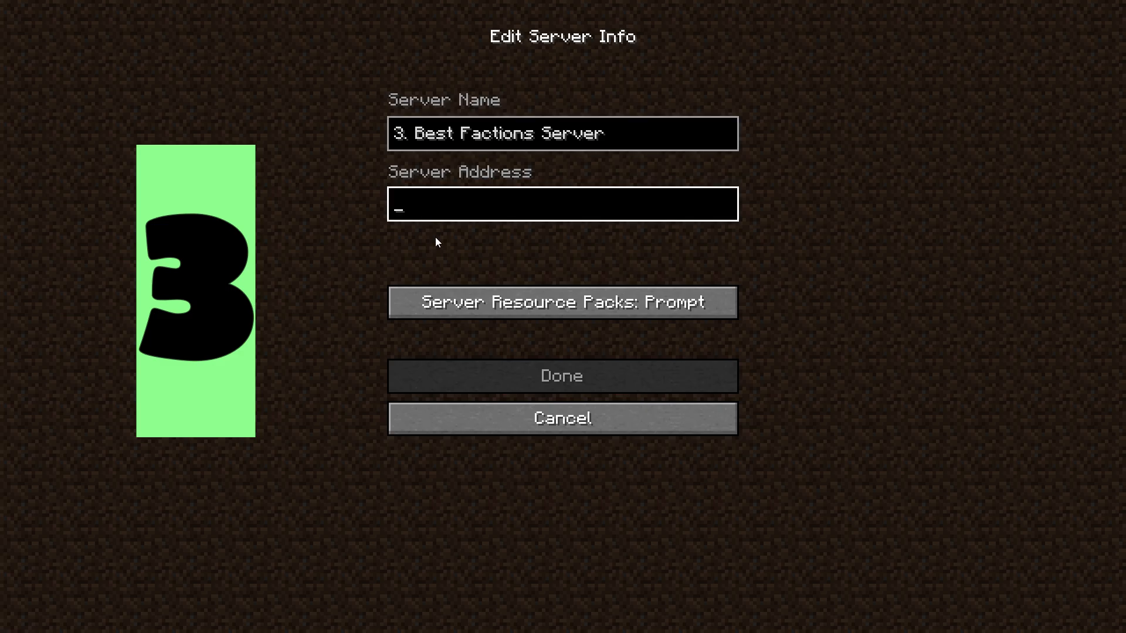
Step: Enter the address mb.purpleprison.org for the '3. Best Factions Server' entry
{"action": "type", "text": "mb.p"}
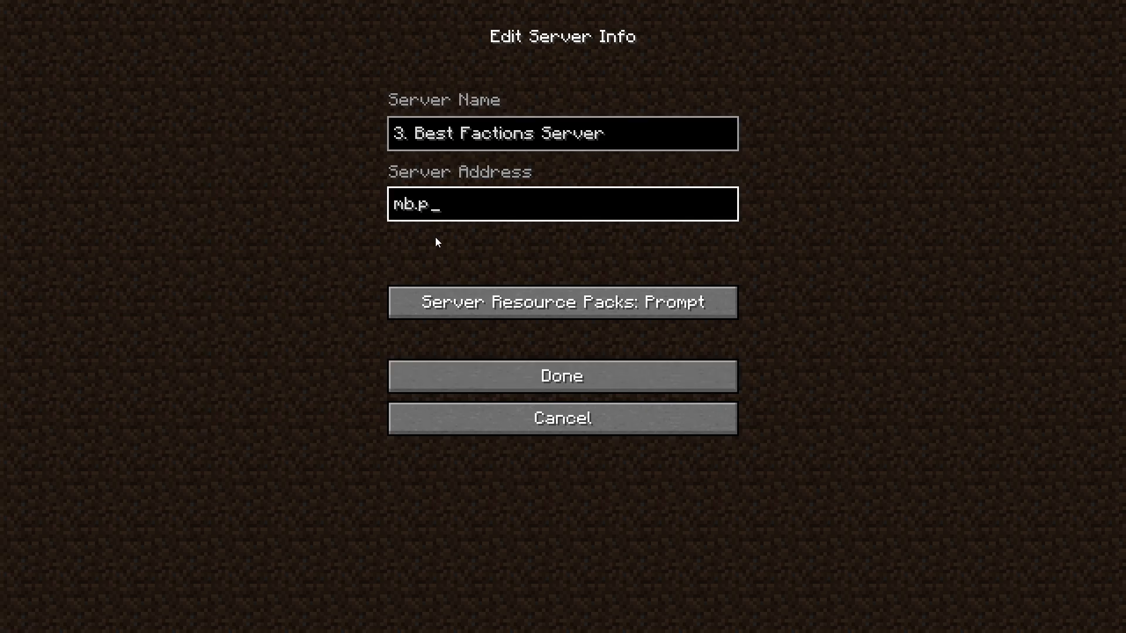
{"action": "type", "text": "urpleprison.org"}
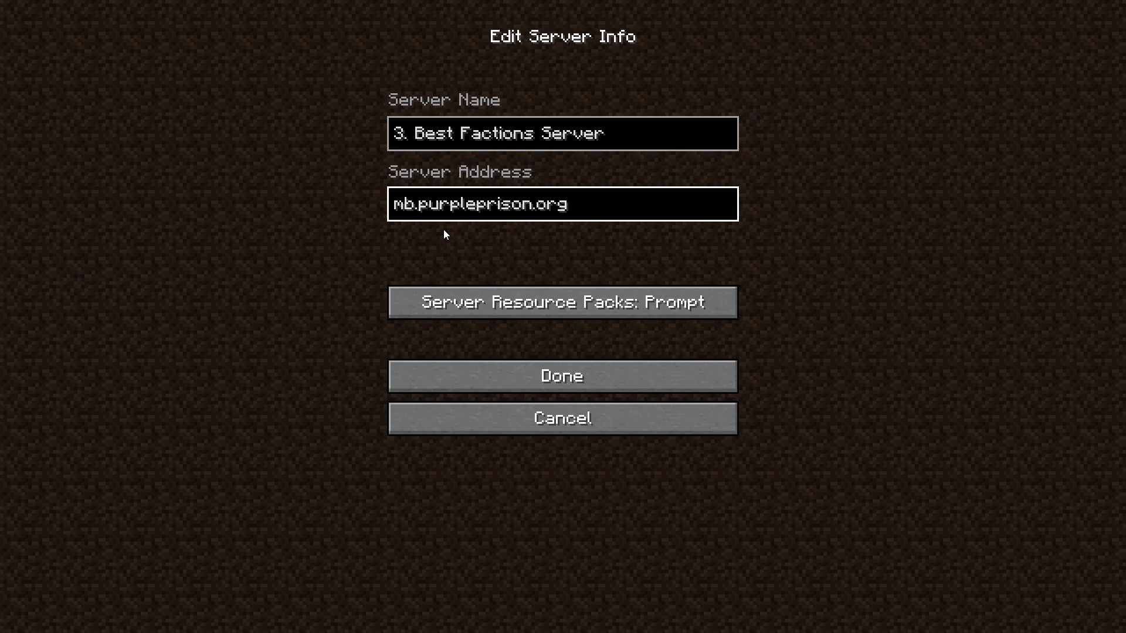
{"action": "left_click", "coordinate": [567, 203]}
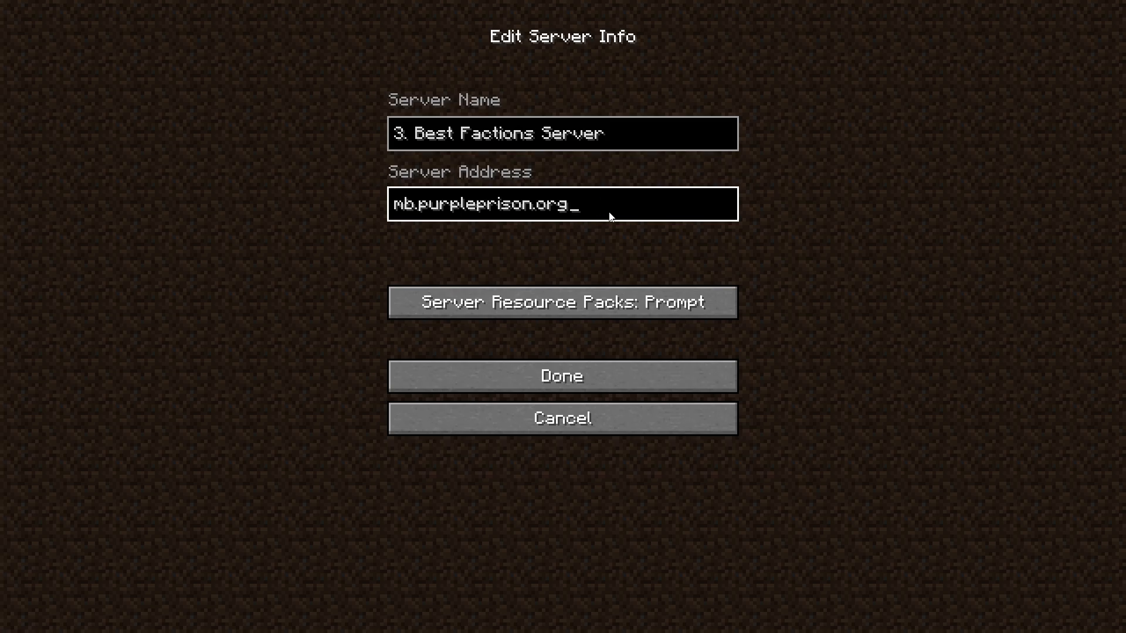
{"action": "mouse_move", "coordinate": [575, 230]}
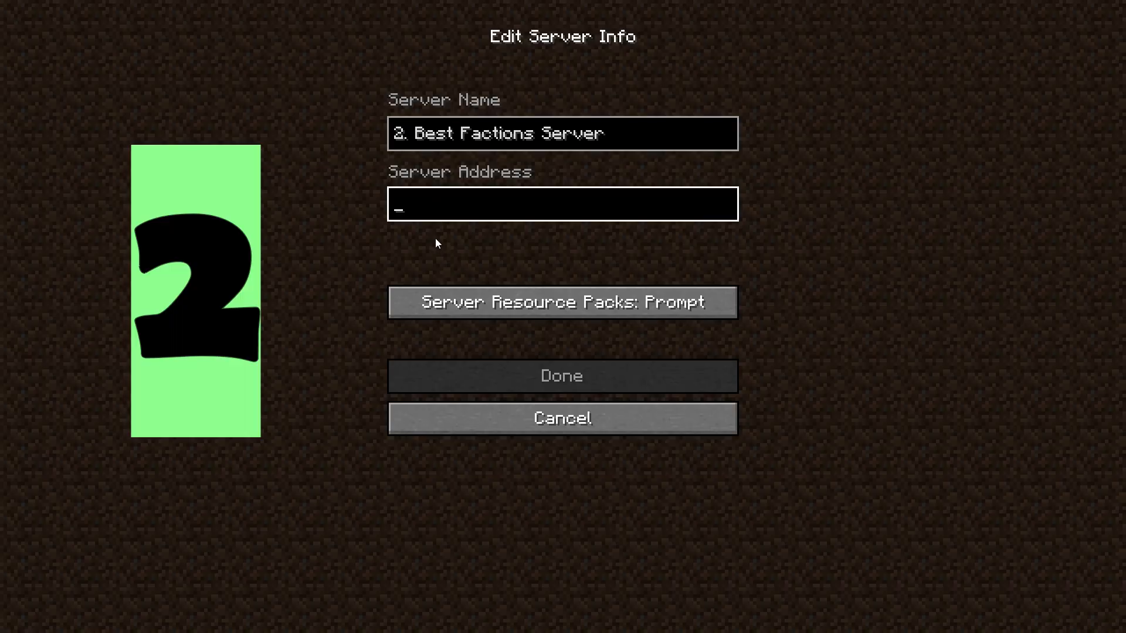
Step: Enter the address play.insanitycraft.net for '2. Best Factions Server'
{"action": "type", "text": "play"}
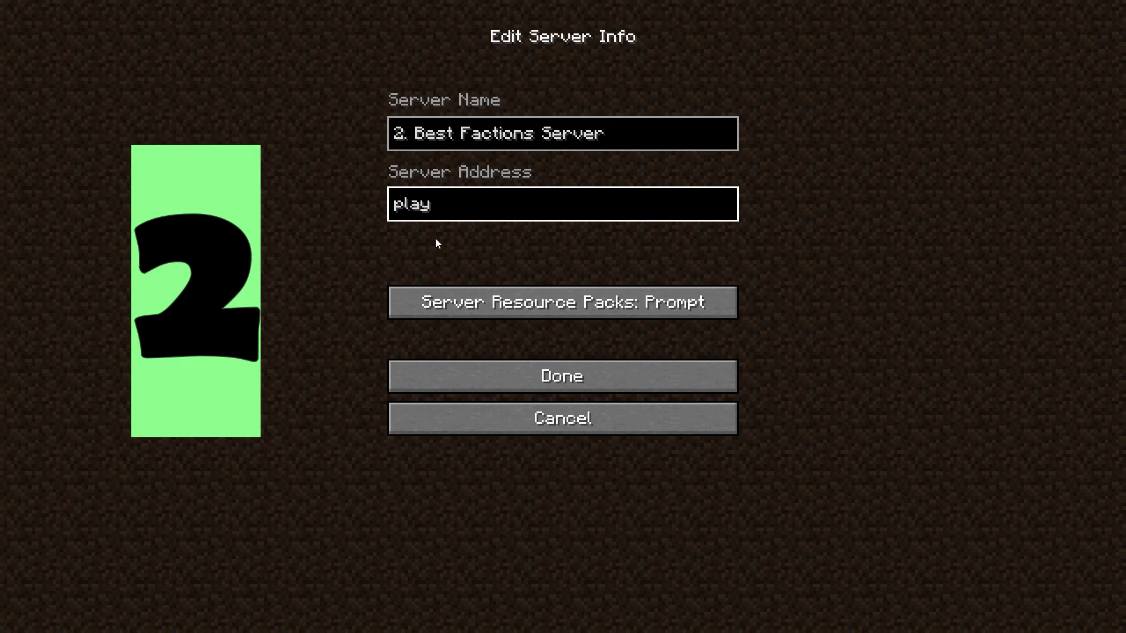
{"action": "type", "text": ".insanity"}
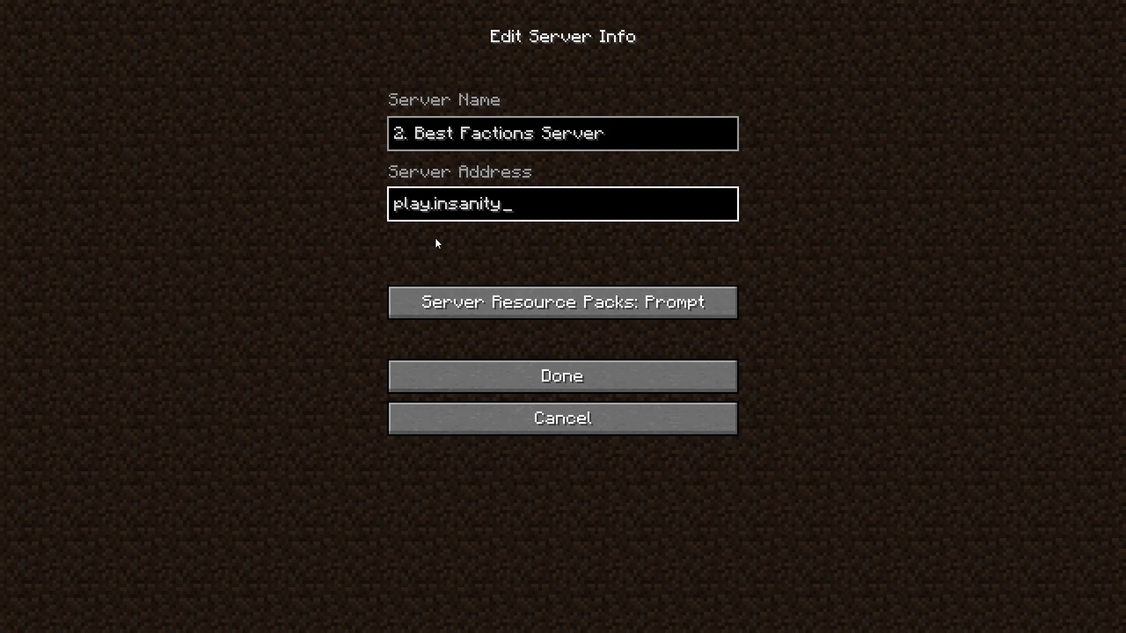
{"action": "type", "text": "craf"}
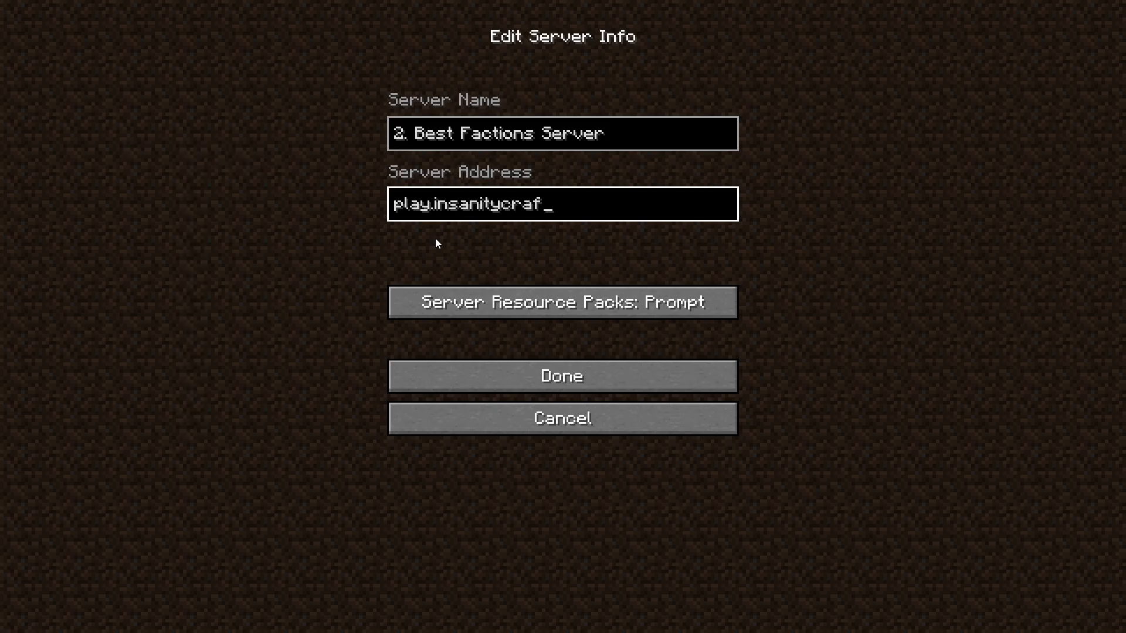
{"action": "type", "text": "t.n"}
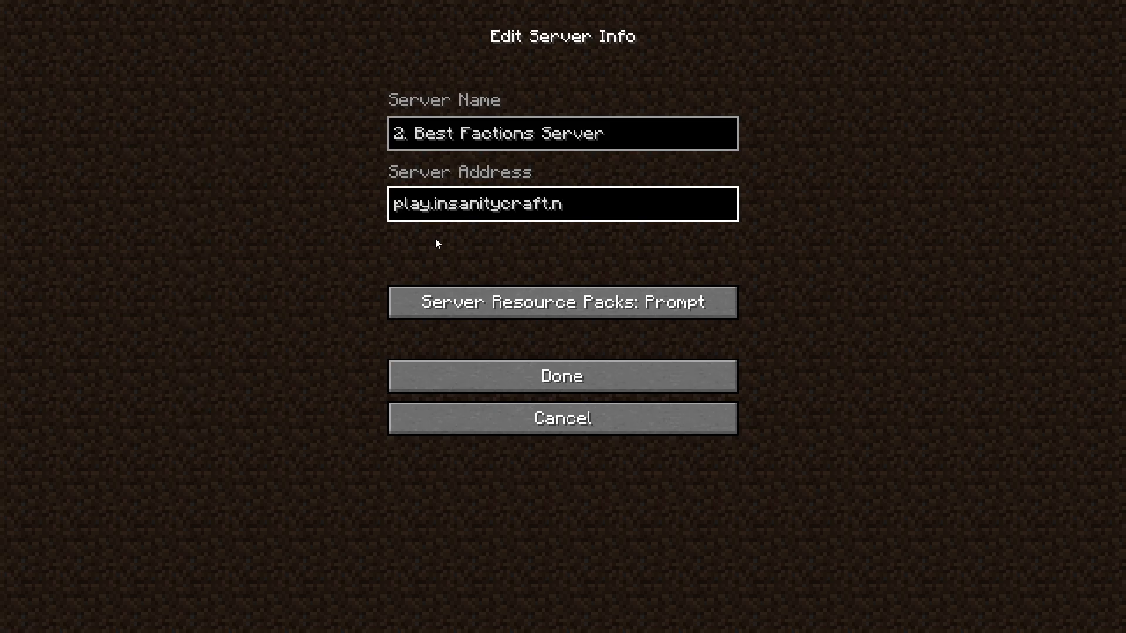
{"action": "type", "text": "et"}
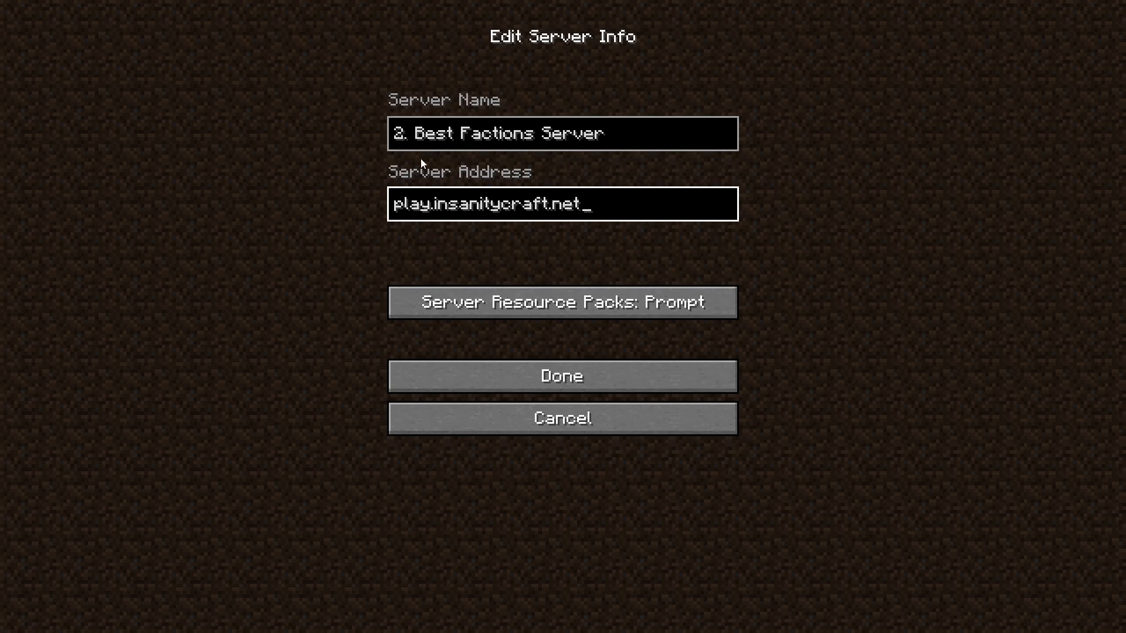
{"action": "mouse_move", "coordinate": [436, 173]}
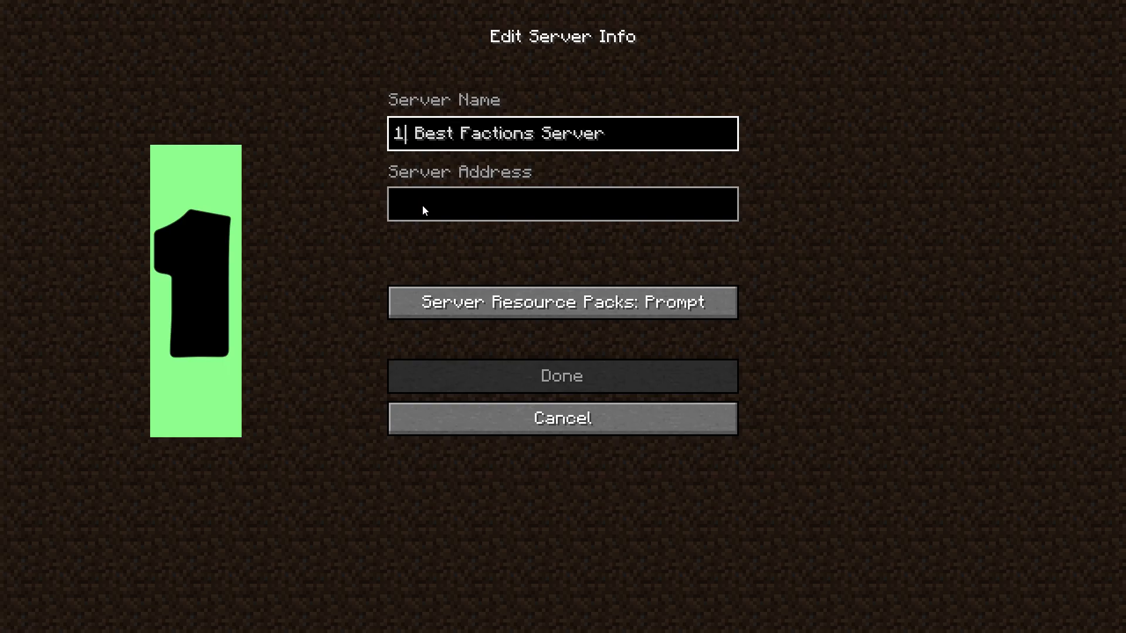
Step: Enter the address hub.mc-complex.com for '1. Best Factions Server'
{"action": "left_click", "coordinate": [562, 203]}
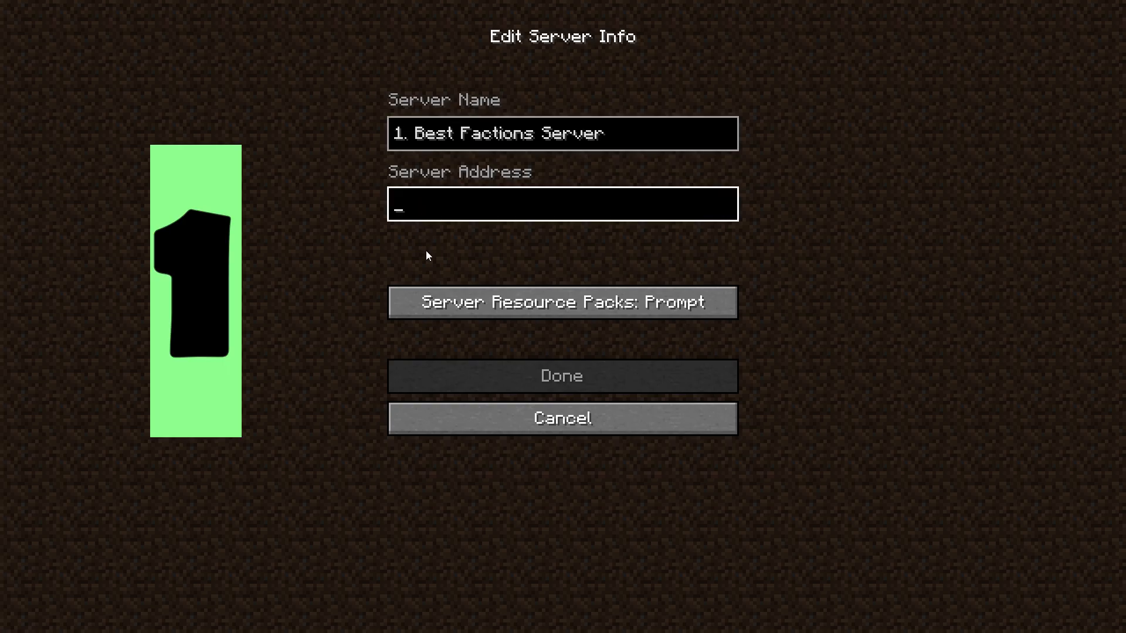
{"action": "type", "text": "hub."}
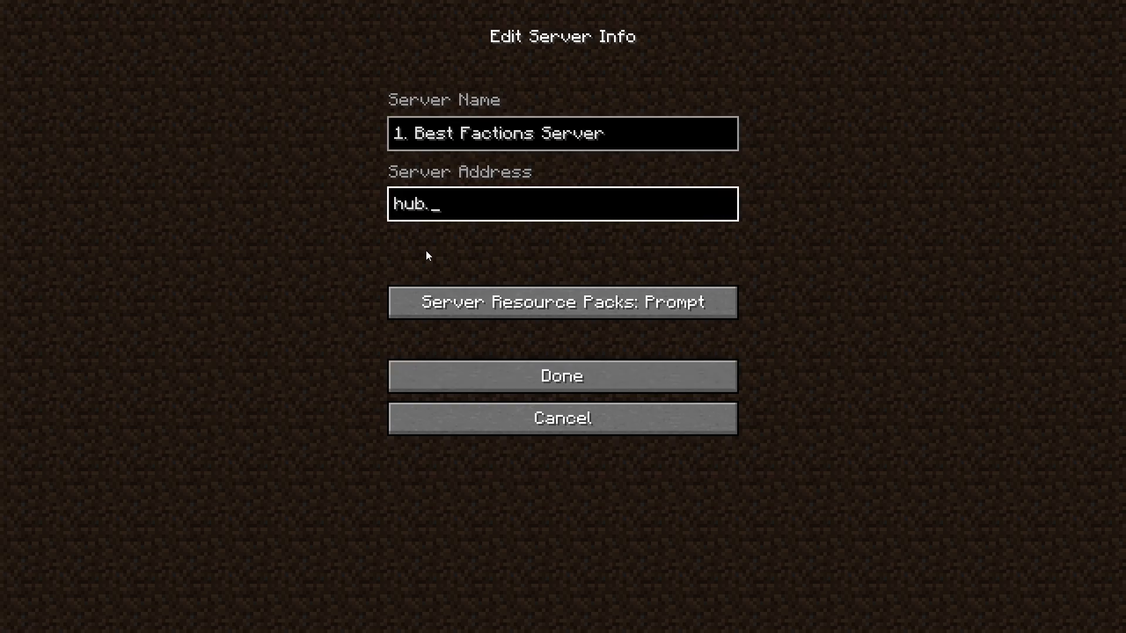
{"action": "type", "text": "mc-"}
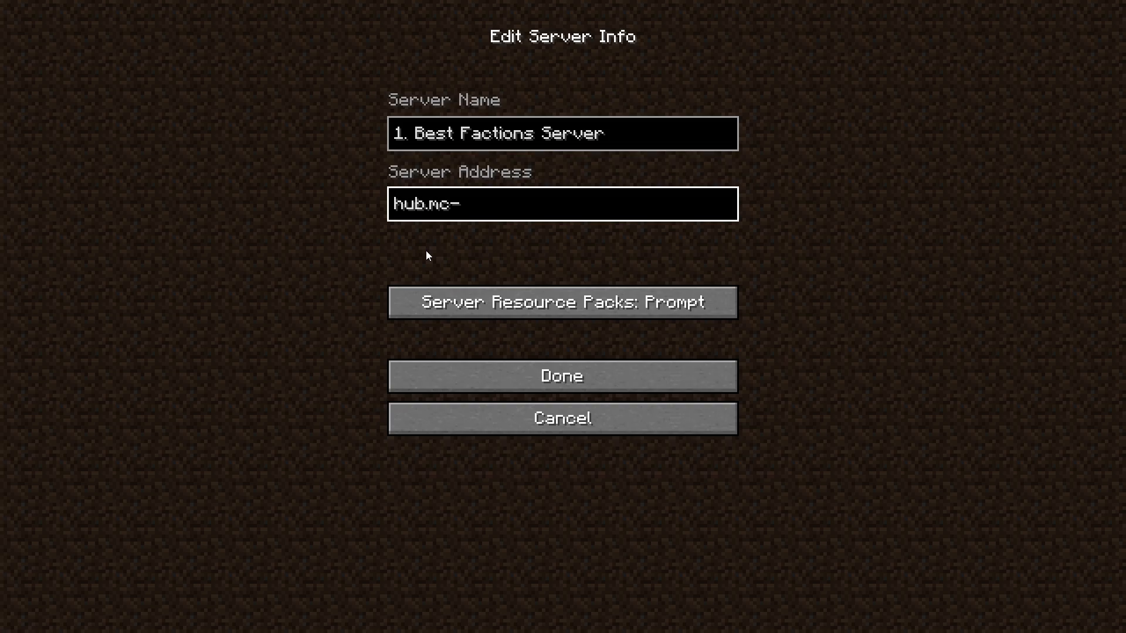
{"action": "type", "text": "complex."}
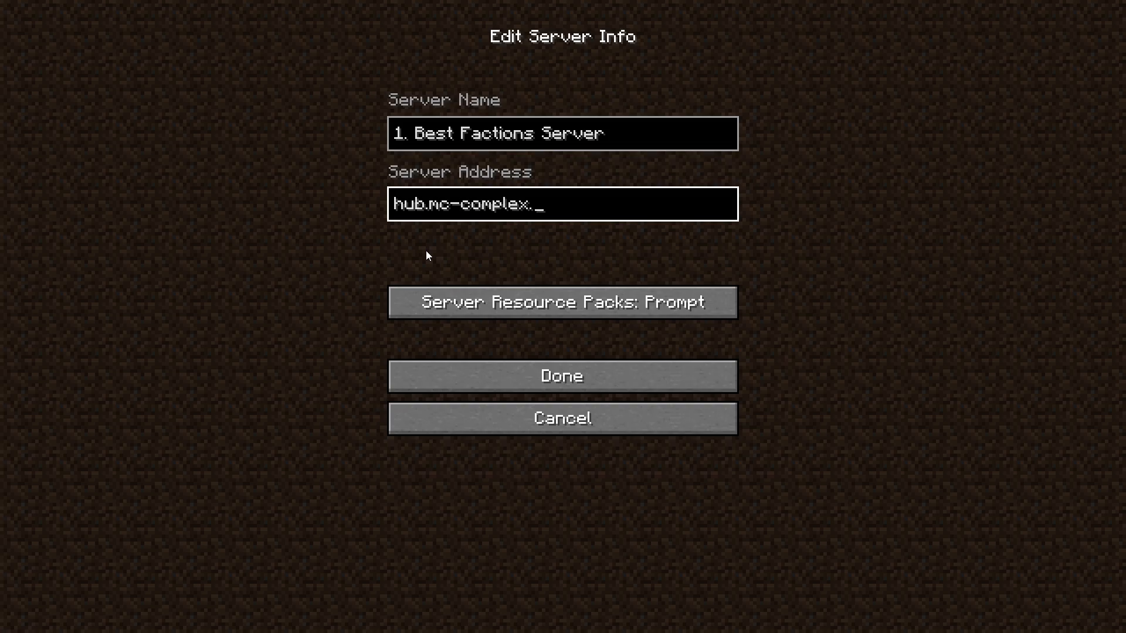
{"action": "type", "text": "com"}
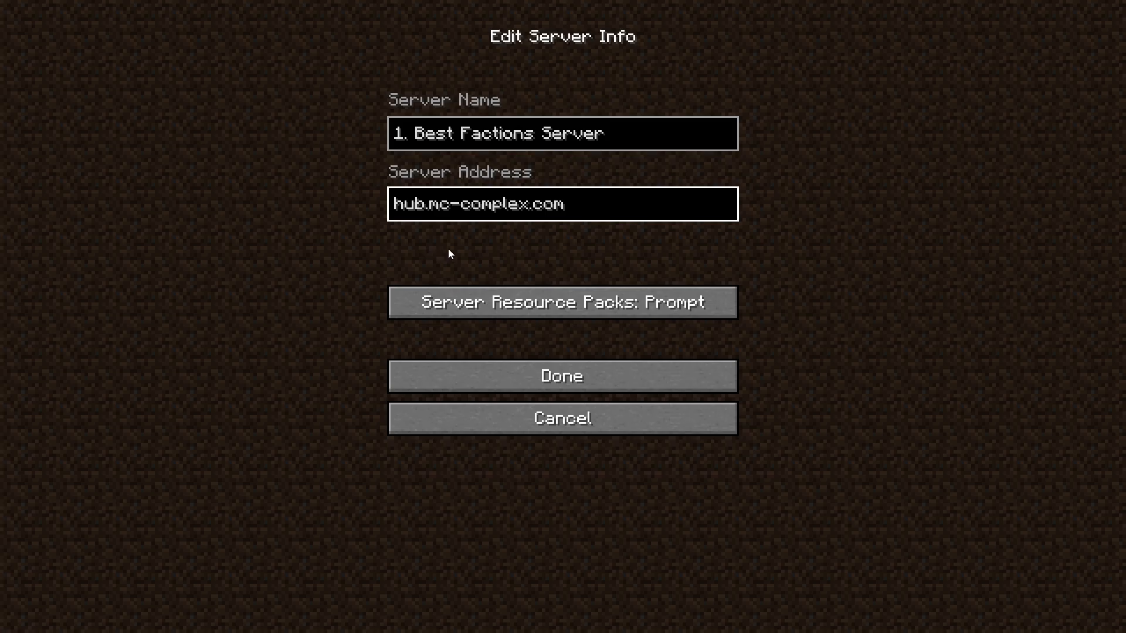
{"action": "left_click", "coordinate": [562, 204]}
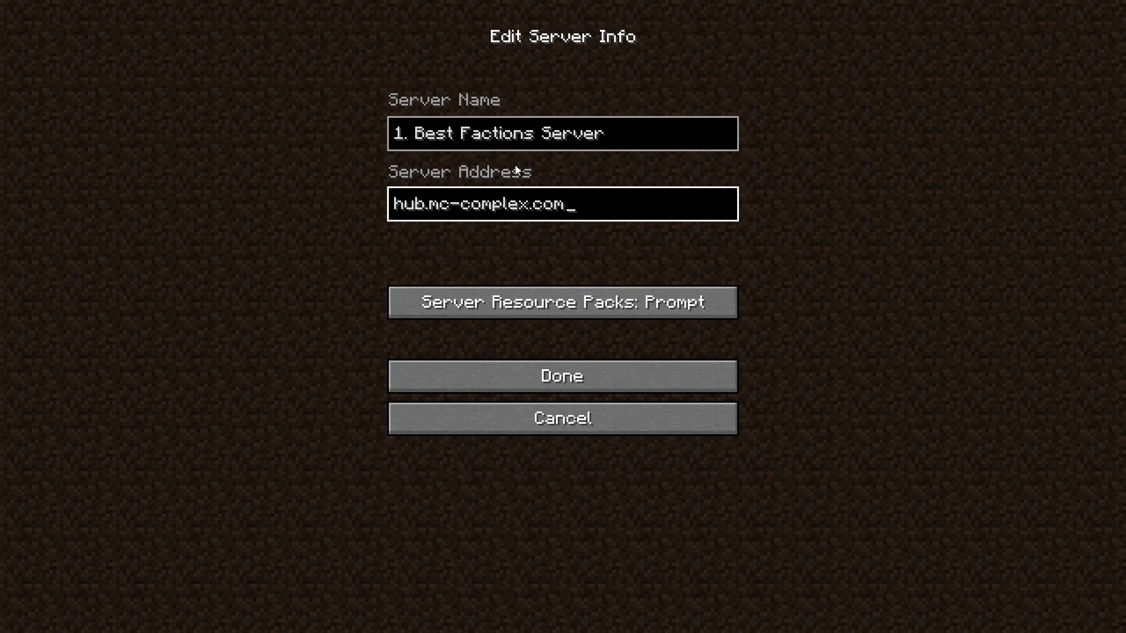
{"action": "mouse_move", "coordinate": [591, 255]}
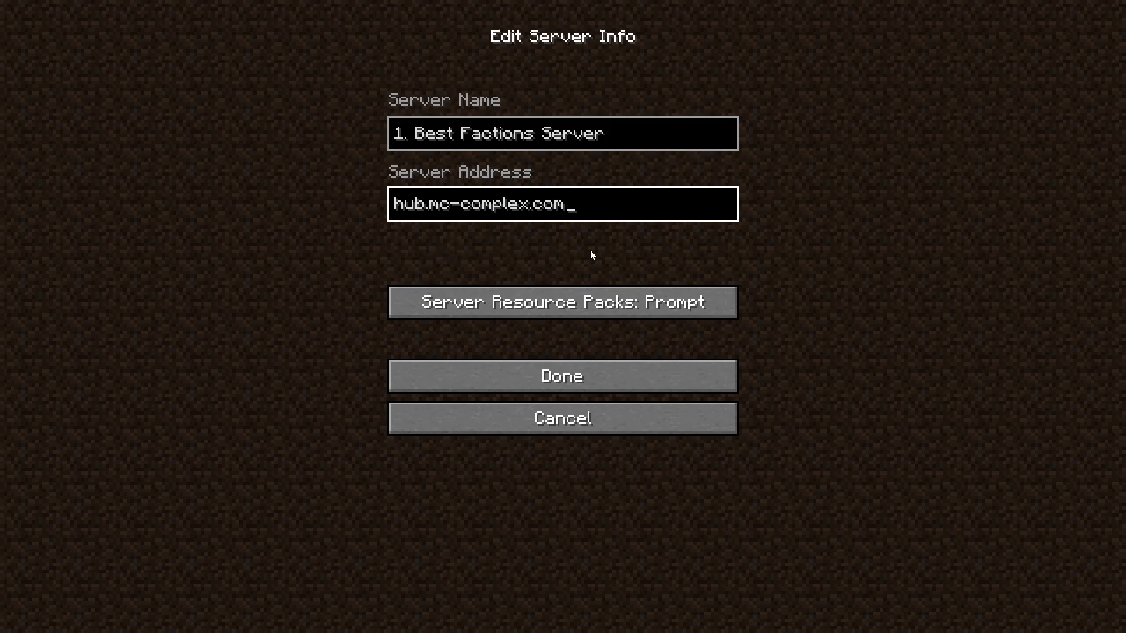